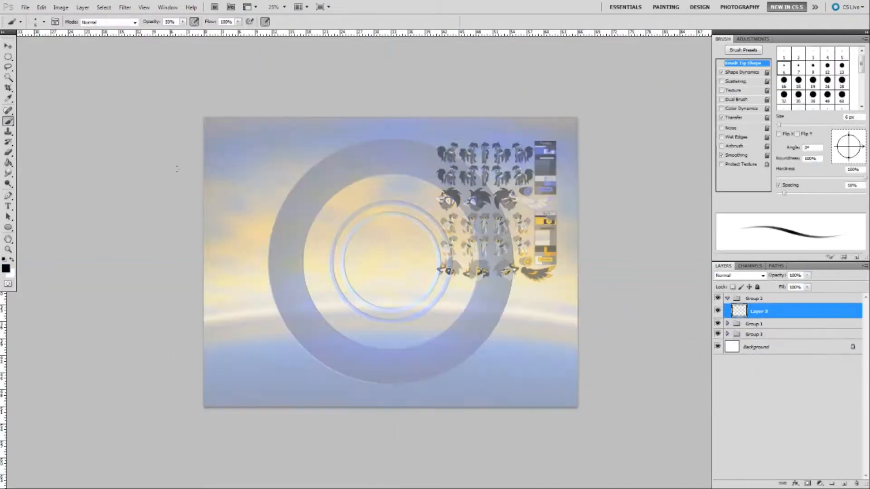
- Paint flat fills on a new layer under the lineart: dark mane, white body, yellow eye
left_click(8, 67)
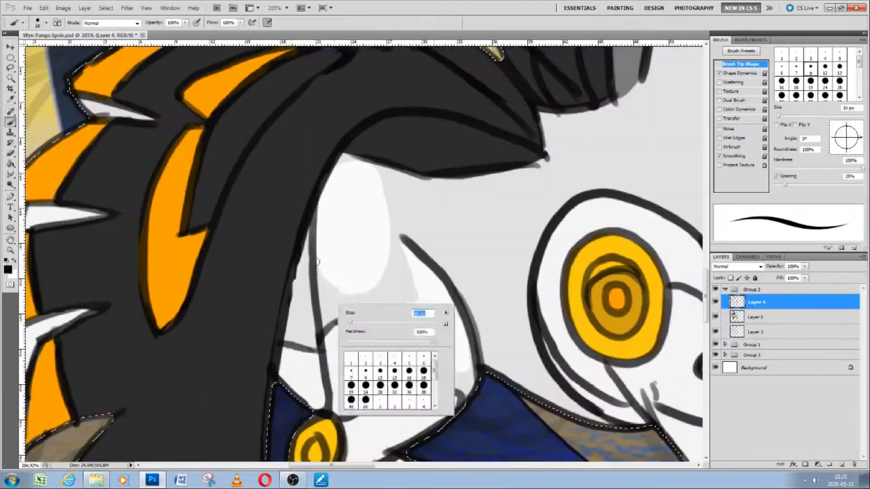
- Paint soft golden shading over the white body, face and legs on new Multiply layers
left_click(755, 317)
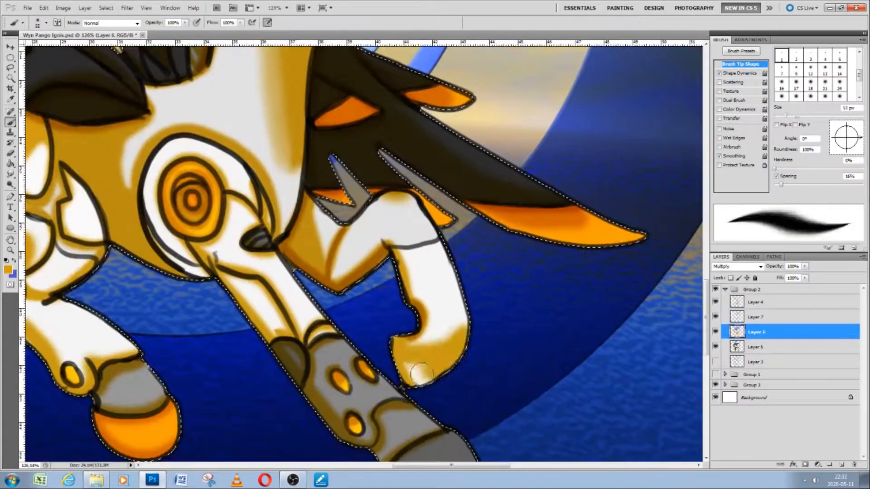
left_click(755, 316)
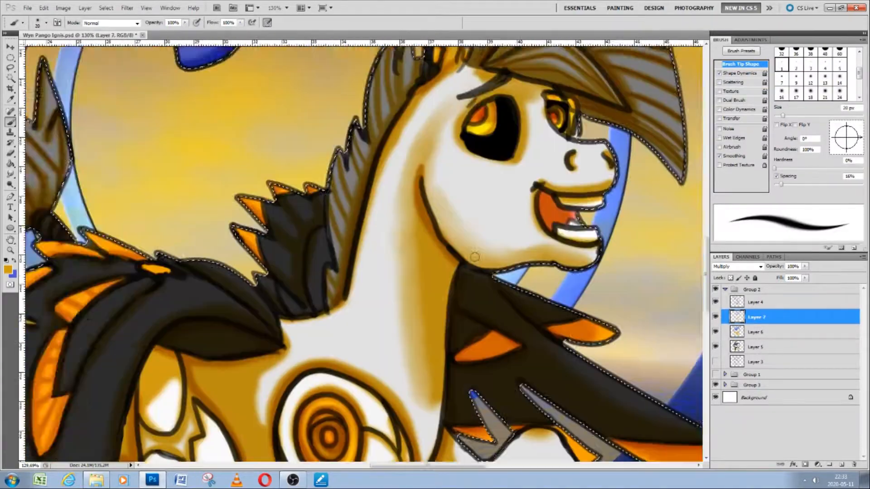